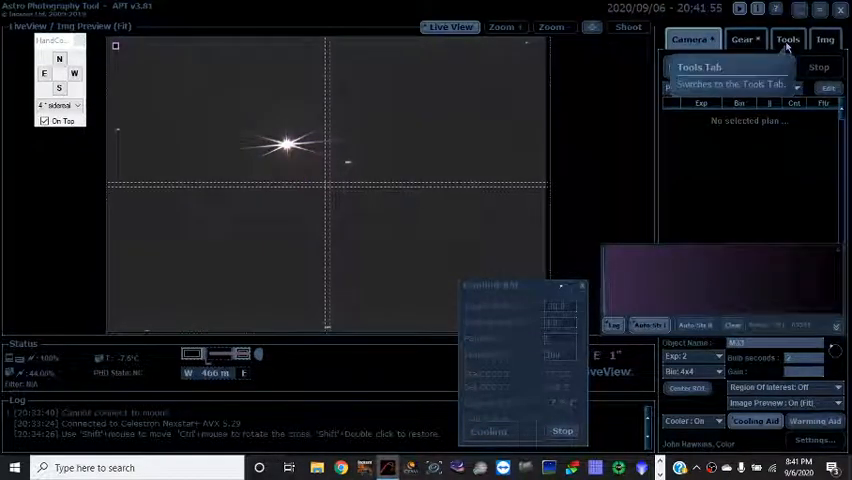
Launch the Auto Focus Aid from Tools, triggering the stop-LiveView warning
{"action": "left_click", "coordinate": [788, 38]}
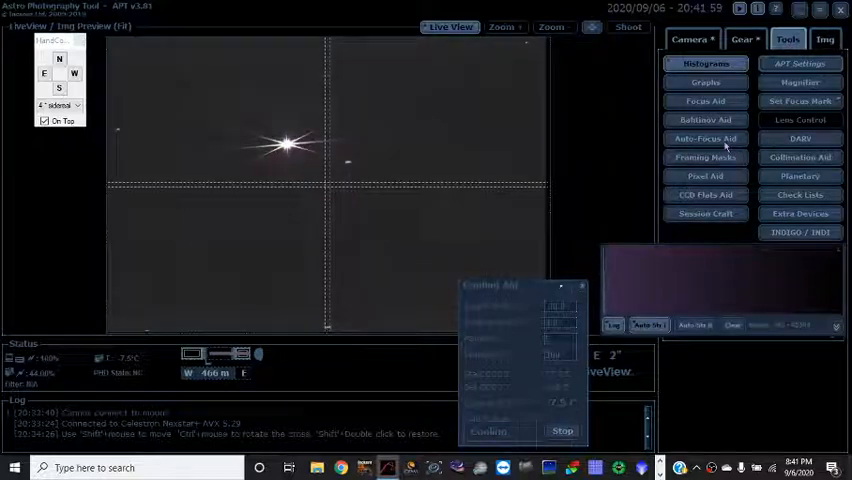
{"action": "left_click", "coordinate": [704, 138]}
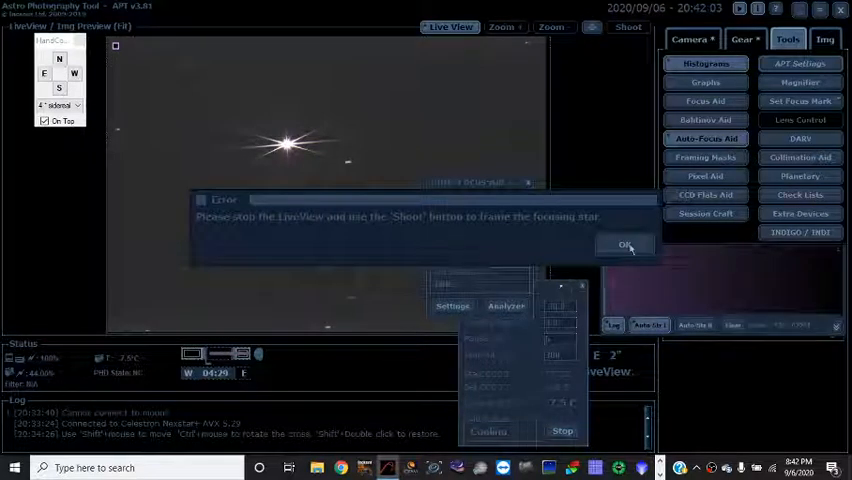
Acknowledge the warning, choose the FWHM method, decline the in-development Analyzer and close the aid
{"action": "left_click", "coordinate": [624, 244]}
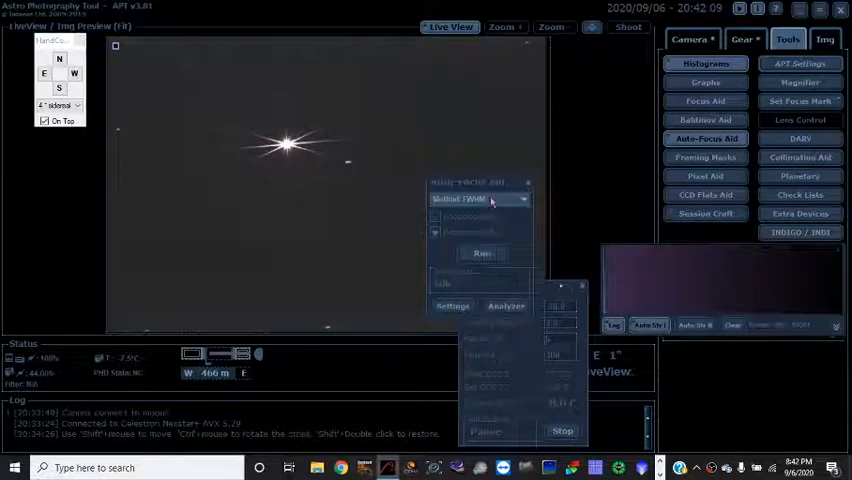
{"action": "left_click", "coordinate": [480, 252]}
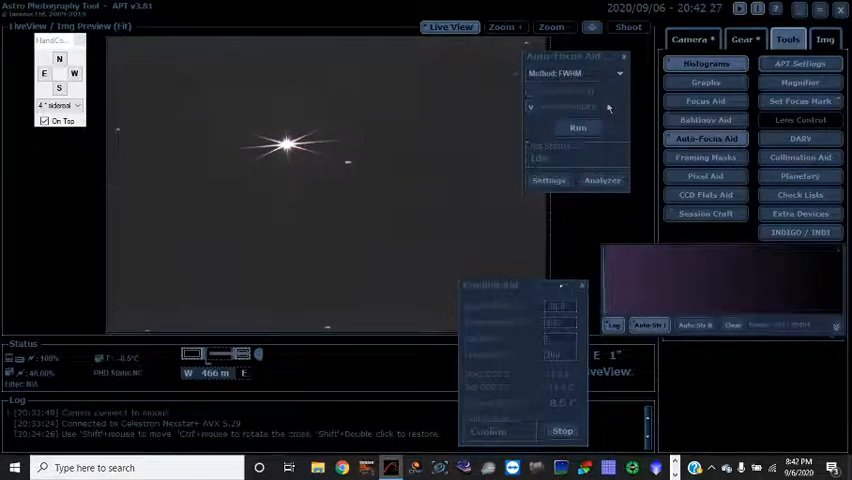
{"action": "left_click", "coordinate": [602, 180]}
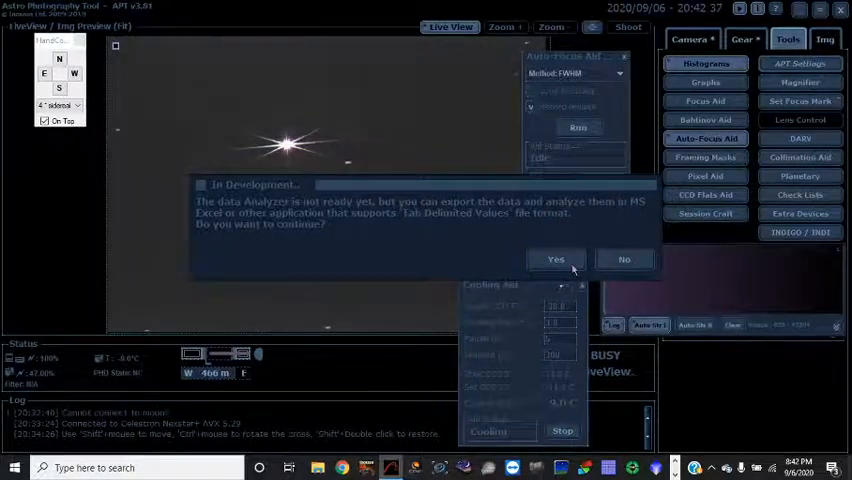
{"action": "left_click", "coordinate": [556, 260]}
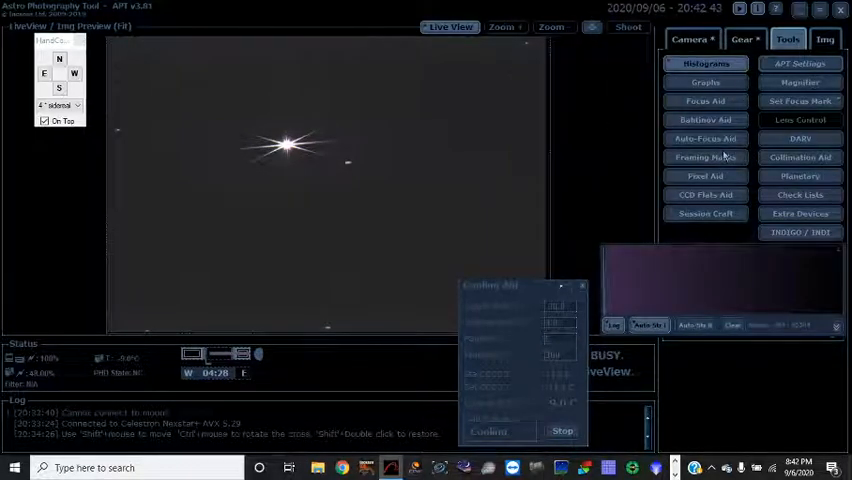
{"action": "left_click", "coordinate": [800, 82]}
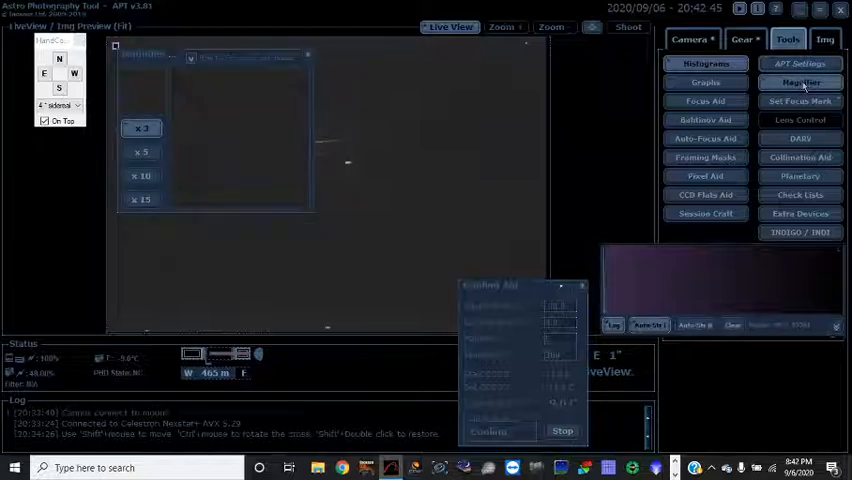
{"action": "left_click", "coordinate": [800, 82]}
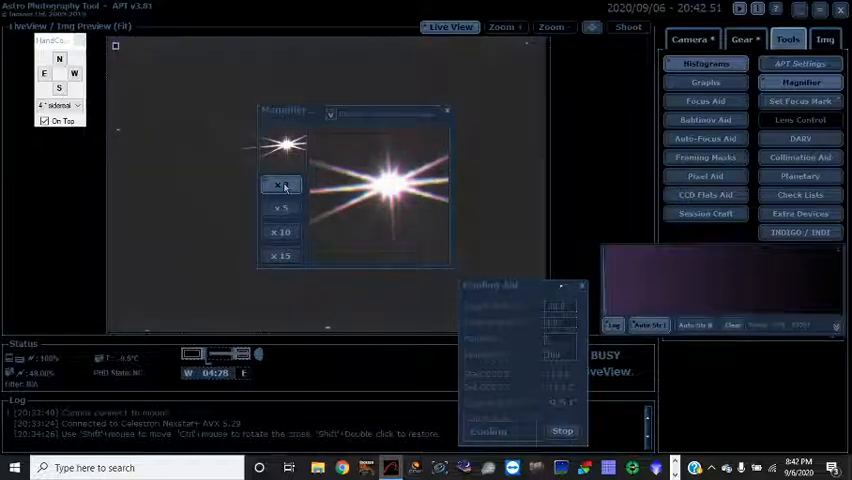
{"action": "left_click", "coordinate": [280, 184]}
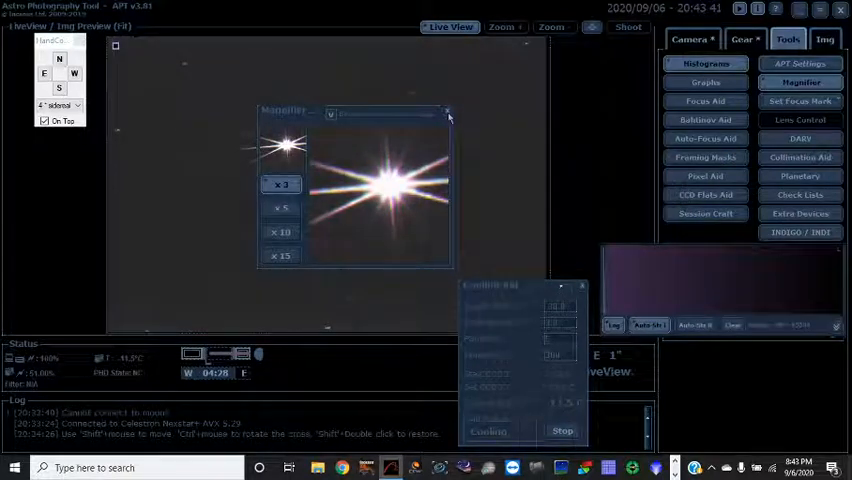
{"action": "left_click", "coordinate": [448, 110]}
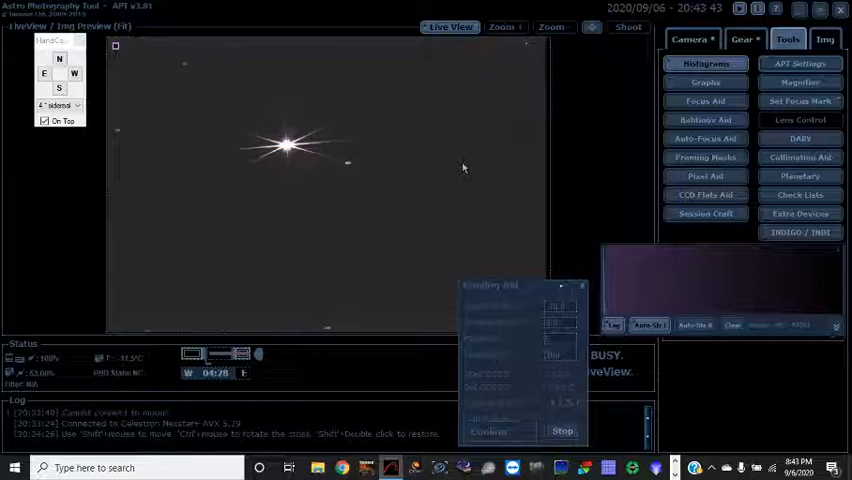